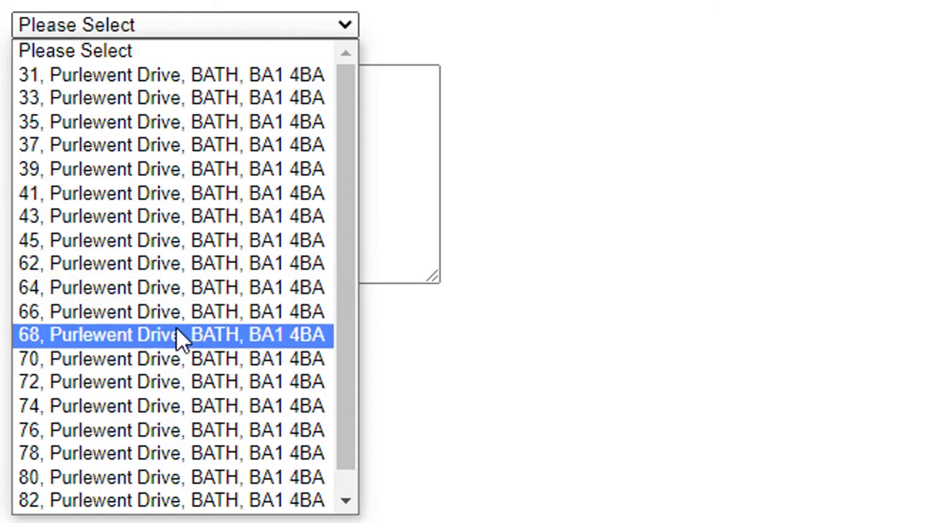
pyautogui.click(175, 334)
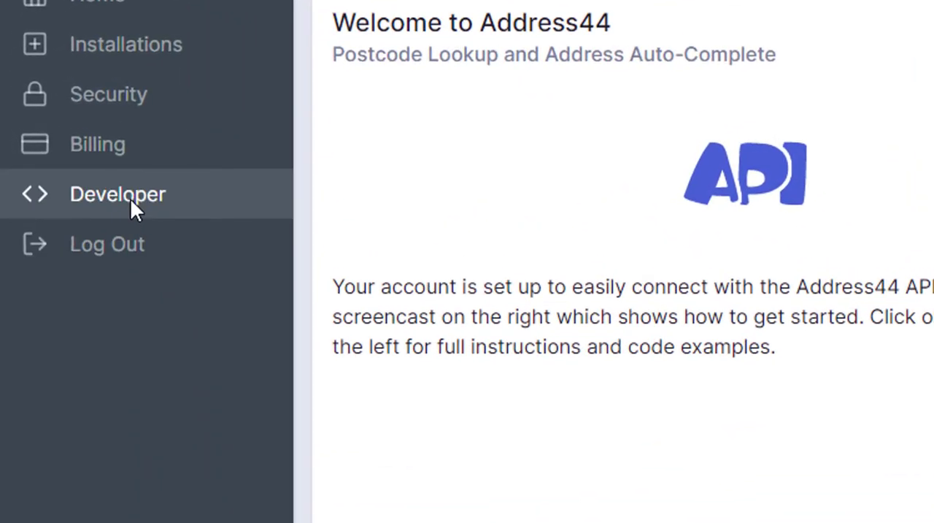
# Step: Browse the Developer Centre docs down to the <your-access-key> placeholder in the PHP cURL call
pyautogui.click(117, 193)
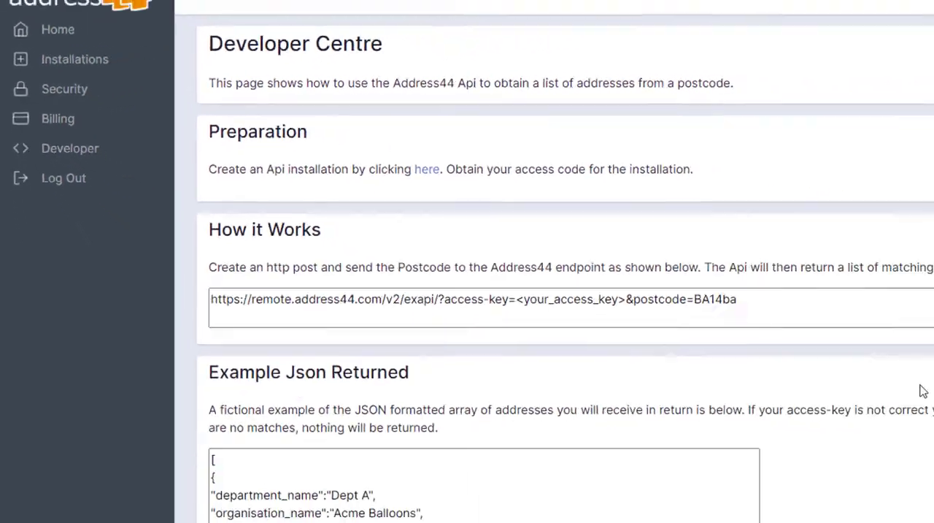
pyautogui.scroll(-3)
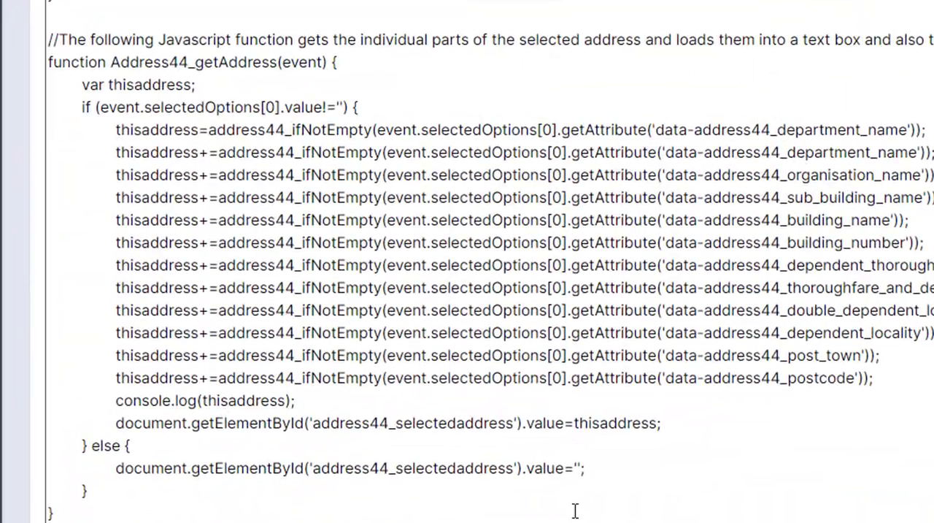
pyautogui.scroll(-3)
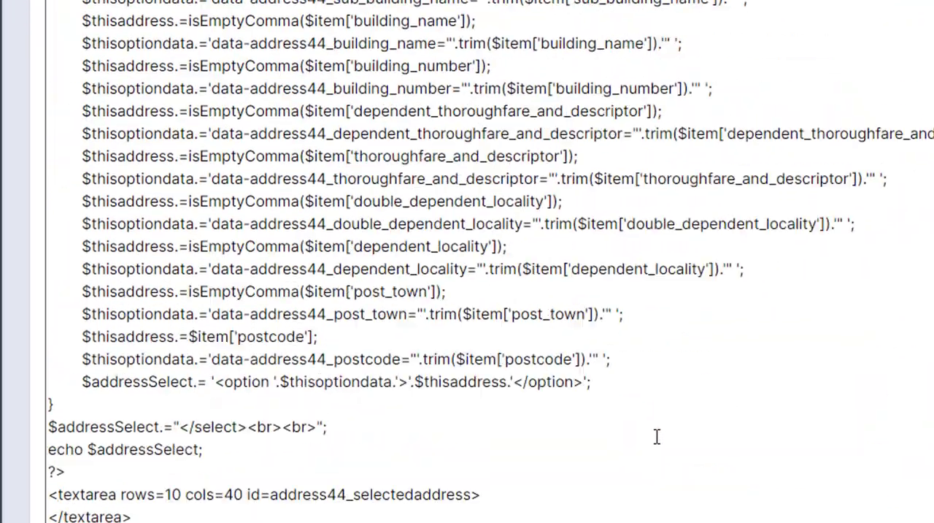
pyautogui.scroll(-3)
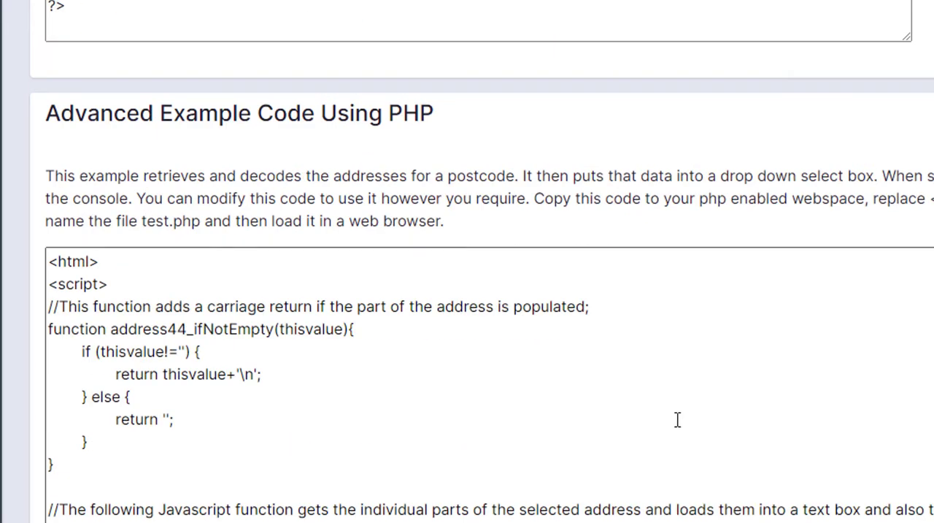
pyautogui.moveTo(908, 248)
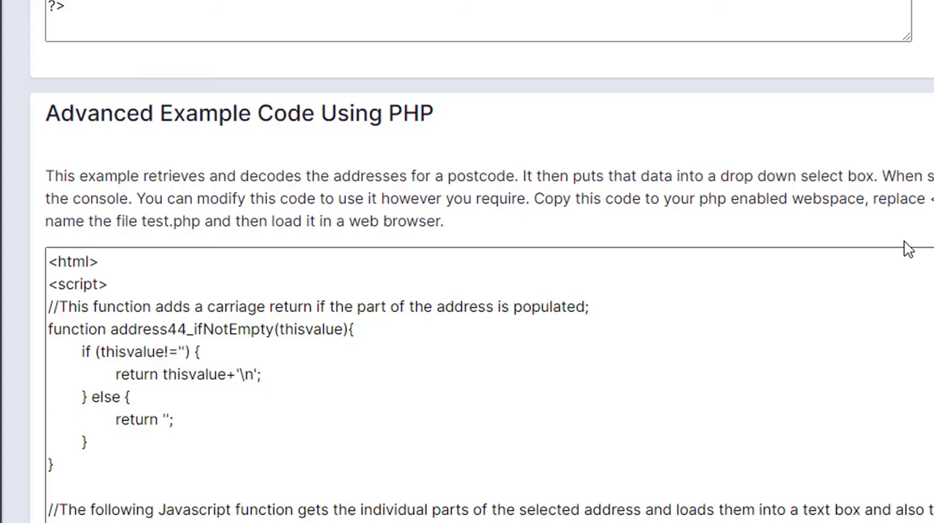
pyautogui.moveTo(858, 289)
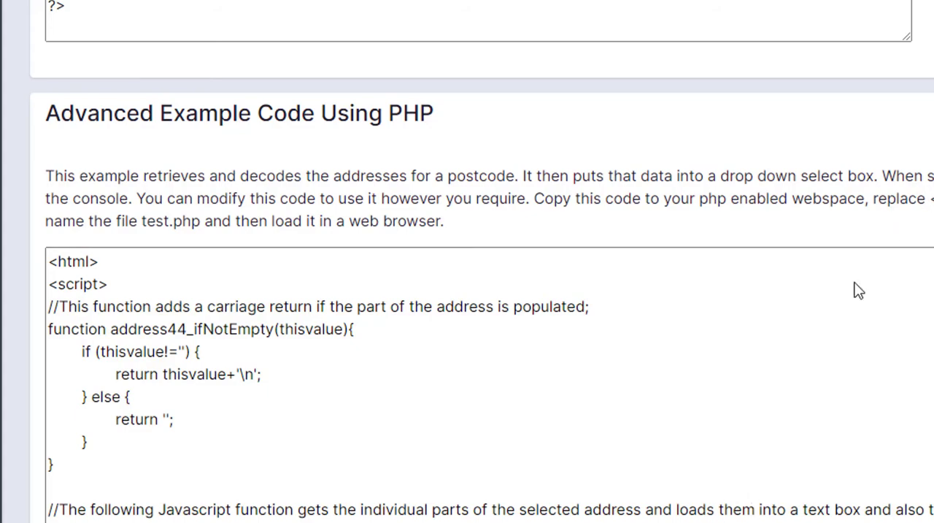
pyautogui.scroll(-3)
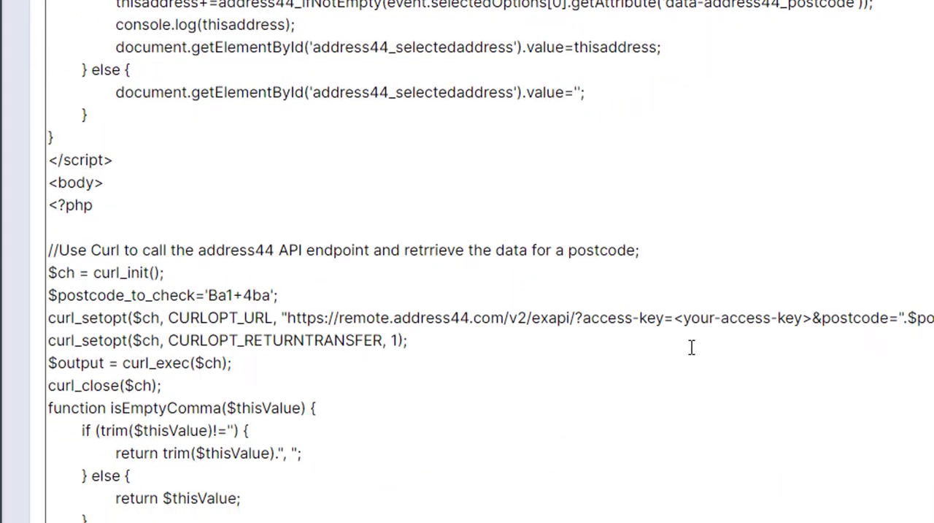
pyautogui.doubleClick(741, 317)
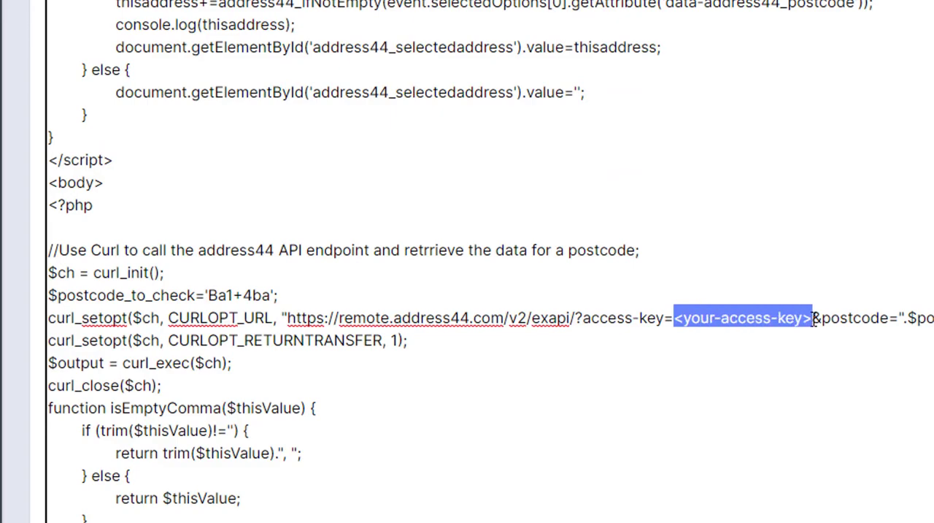
# Step: Reveal the access key of the API row on the Installations page
pyautogui.click(327, 34)
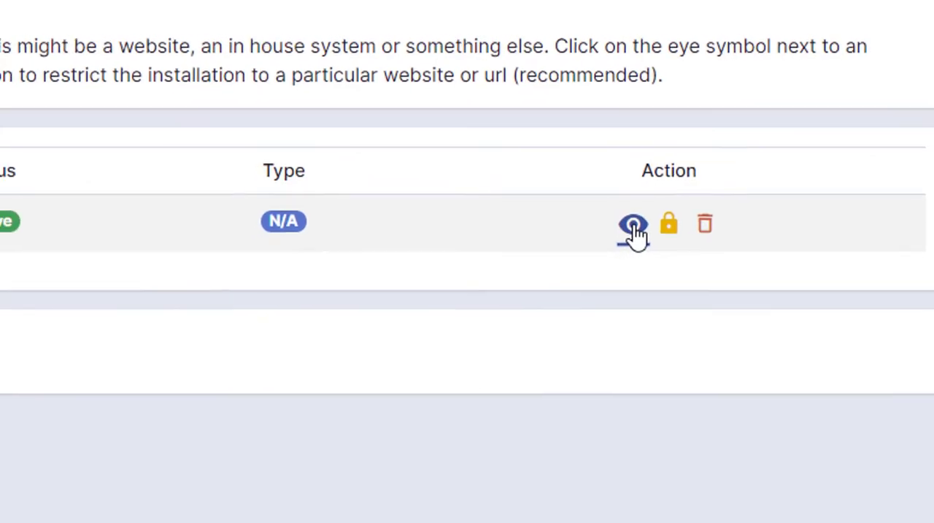
pyautogui.click(632, 224)
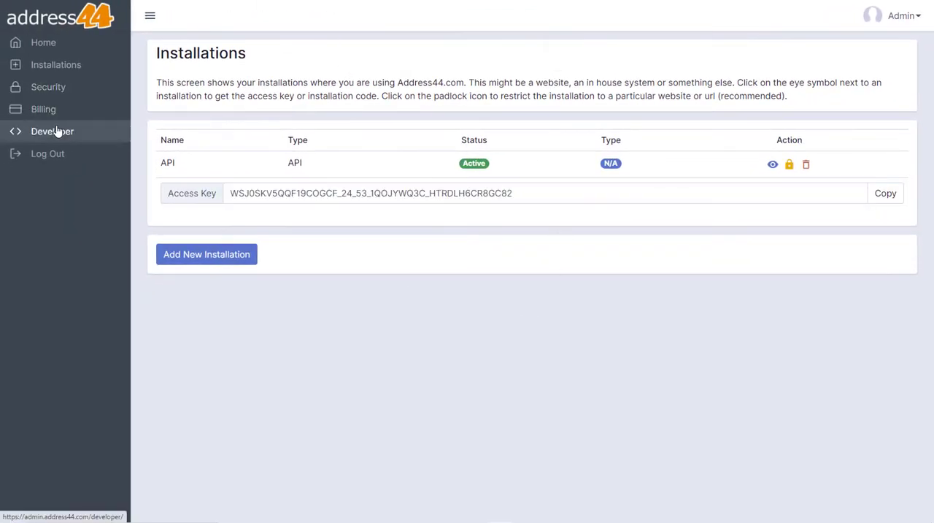
# Step: Reread the Developer Centre's endpoint URL, example JSON and Basic Example Code sections
pyautogui.click(52, 132)
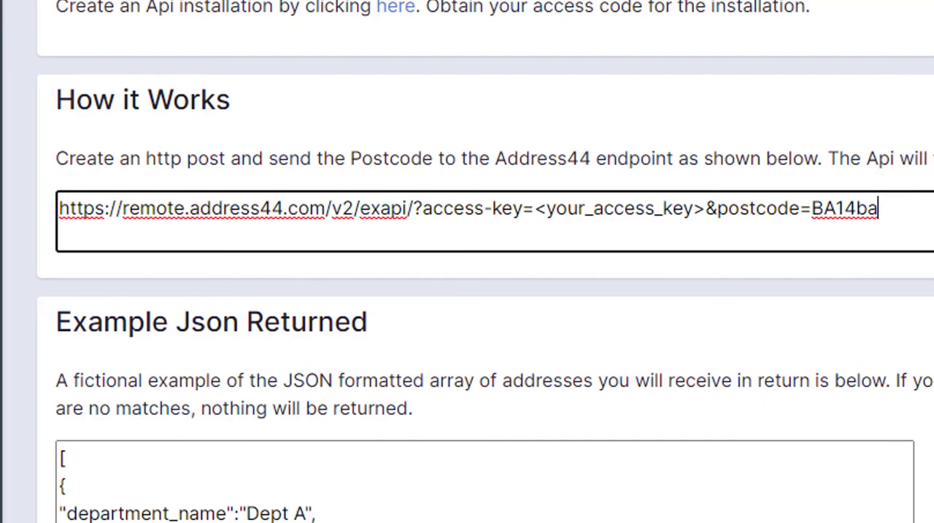
pyautogui.scroll(-3)
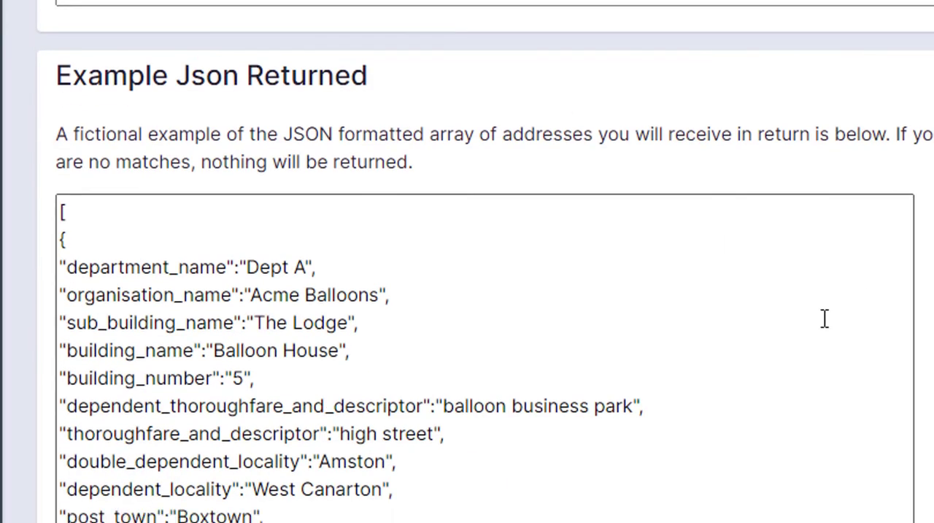
pyautogui.scroll(-3)
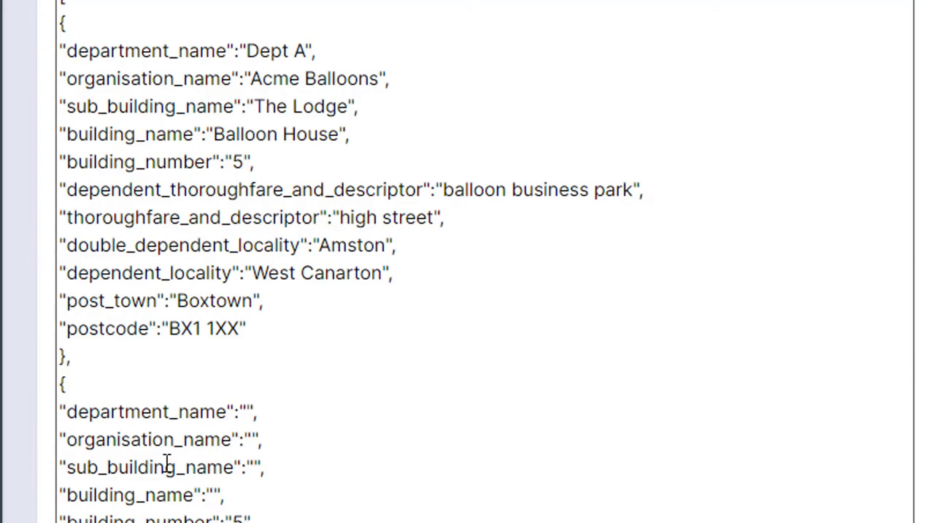
pyautogui.scroll(-3)
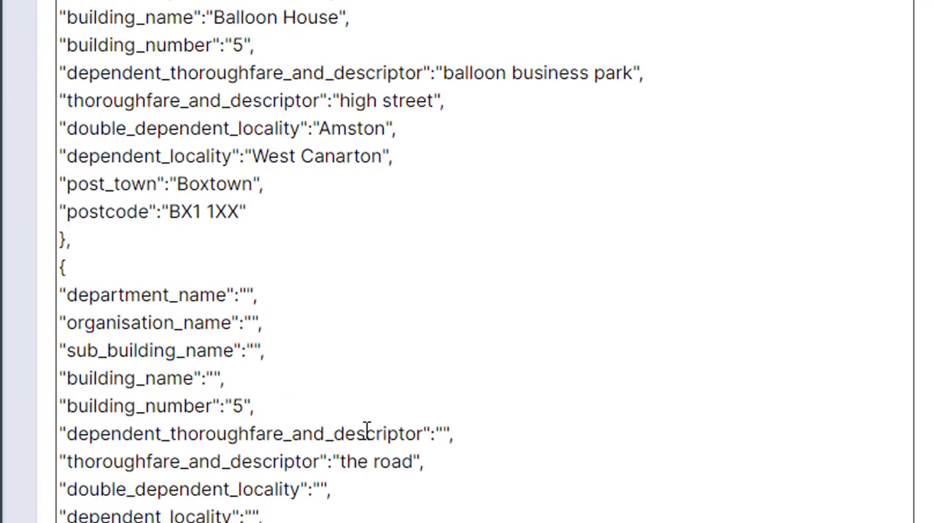
pyautogui.scroll(-3)
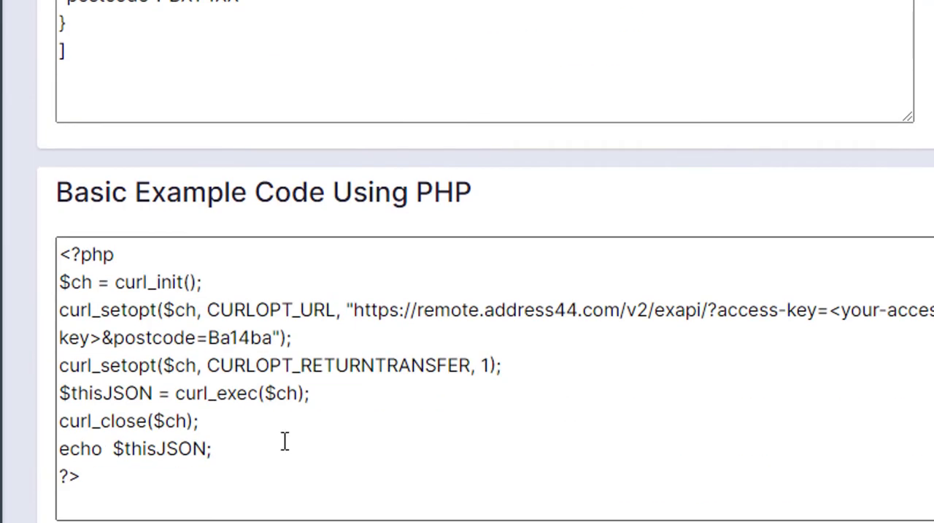
pyautogui.moveTo(373, 445)
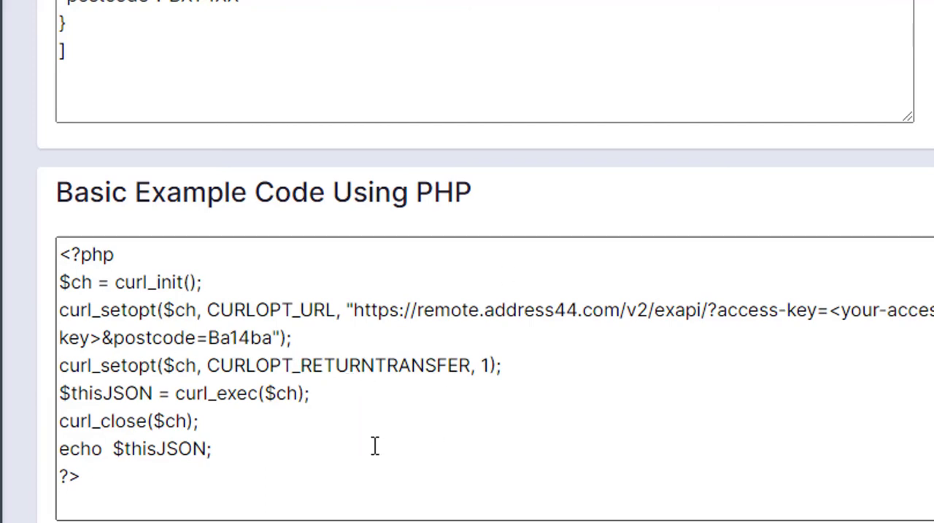
pyautogui.moveTo(420, 394)
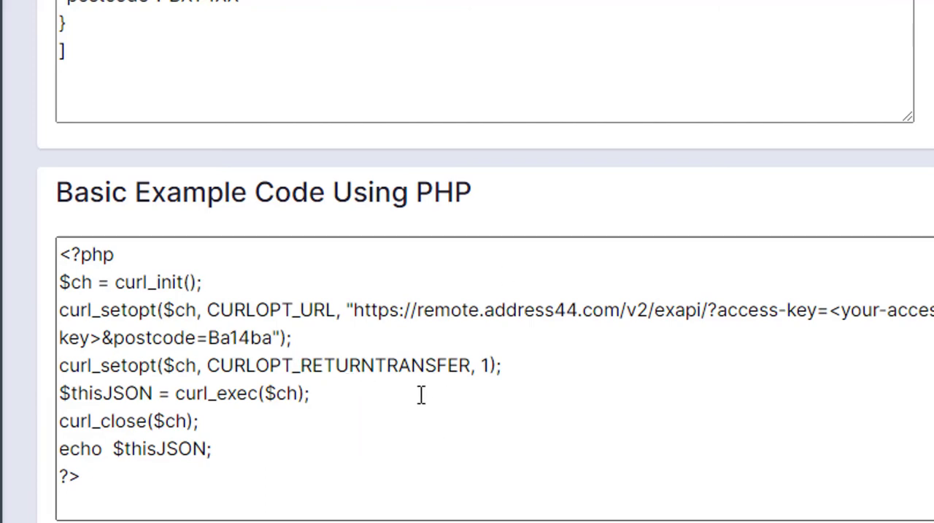
pyautogui.scroll(-3)
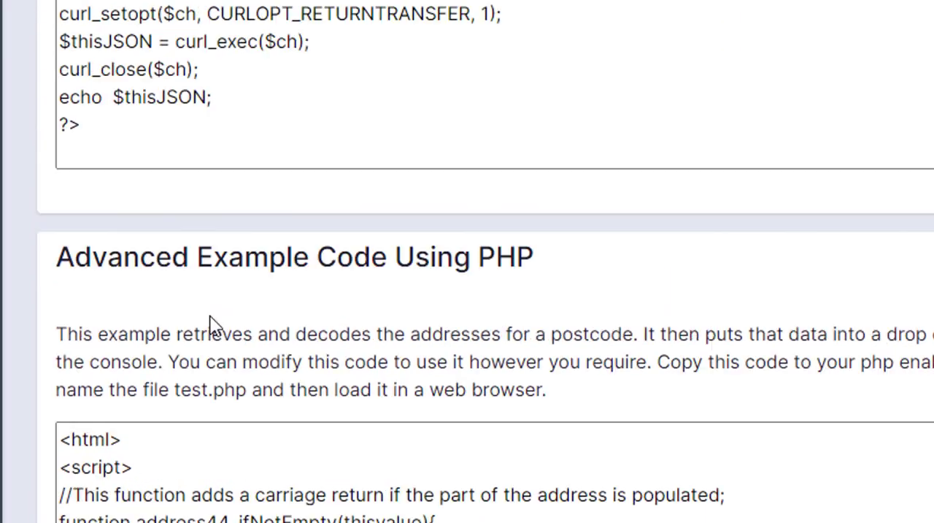
pyautogui.scroll(3)
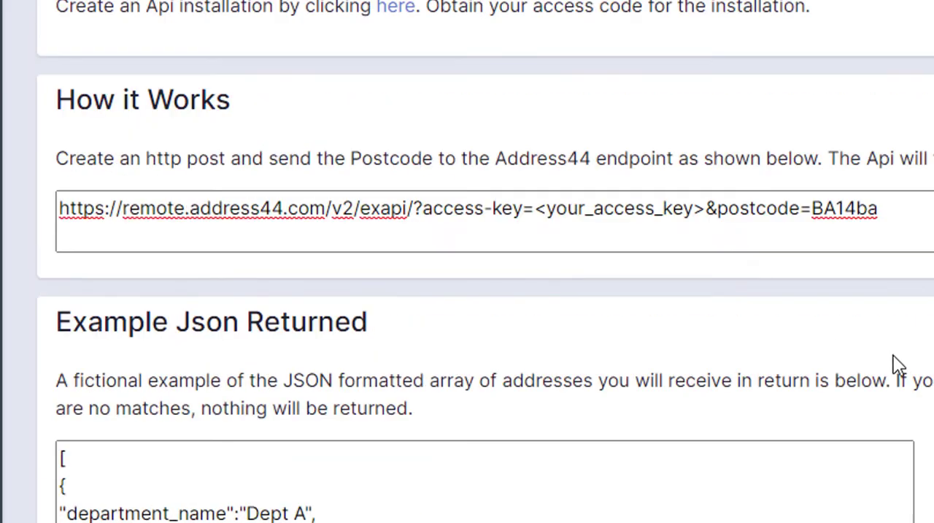